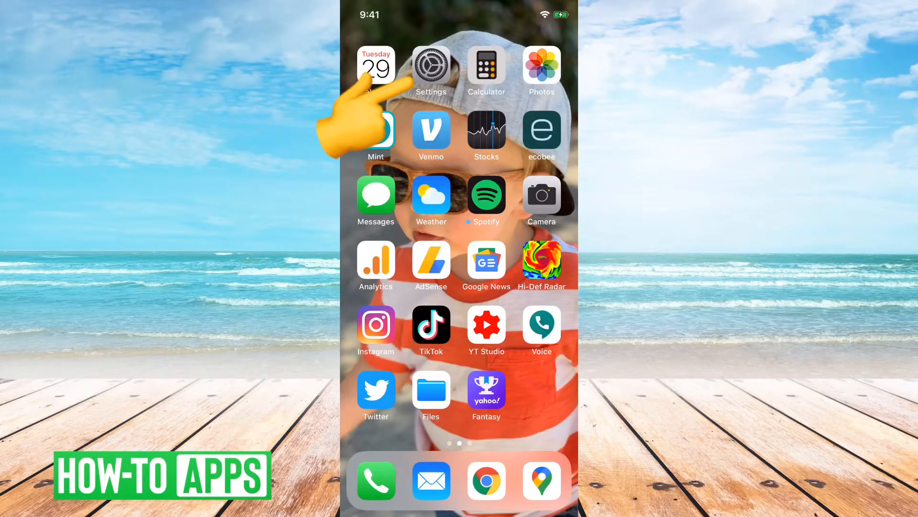
Launch the Settings app and go to the General page
left_click(431, 65)
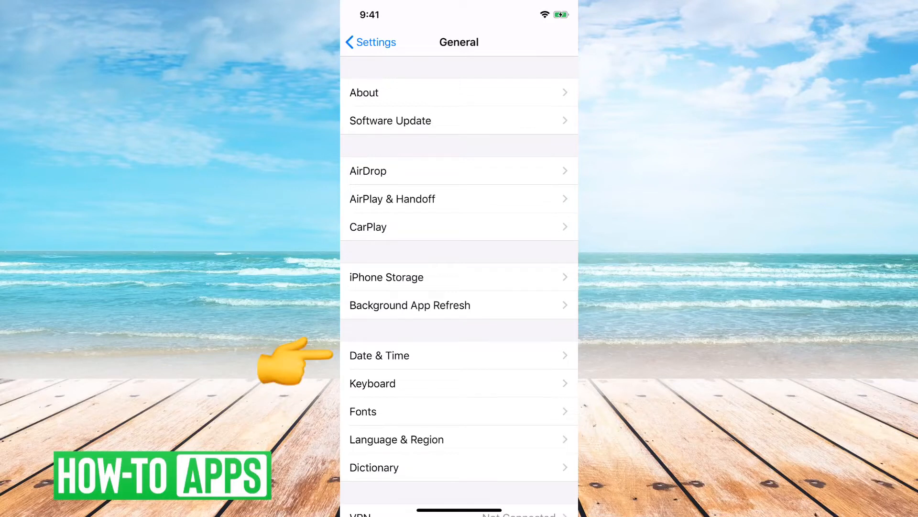
Open Date & Time, where Set Automatically is on and Time Zone is Denver
left_click(379, 355)
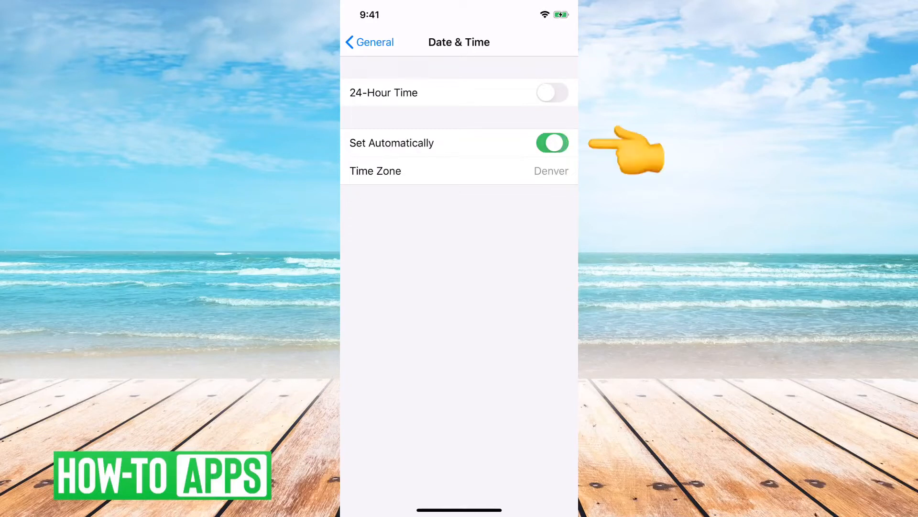
Turn off Set Automatically and set the clock to Sat Oct 3, 2020, 4:48 PM
left_click(551, 143)
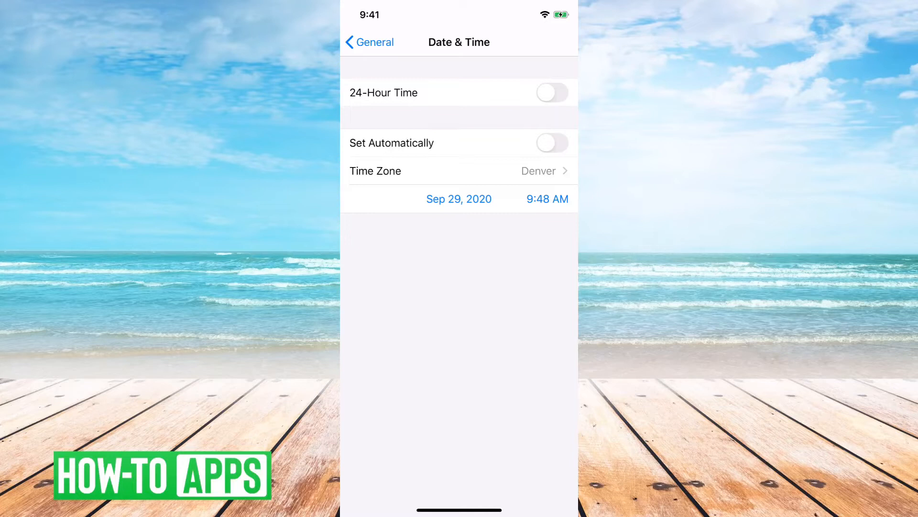
left_click(459, 199)
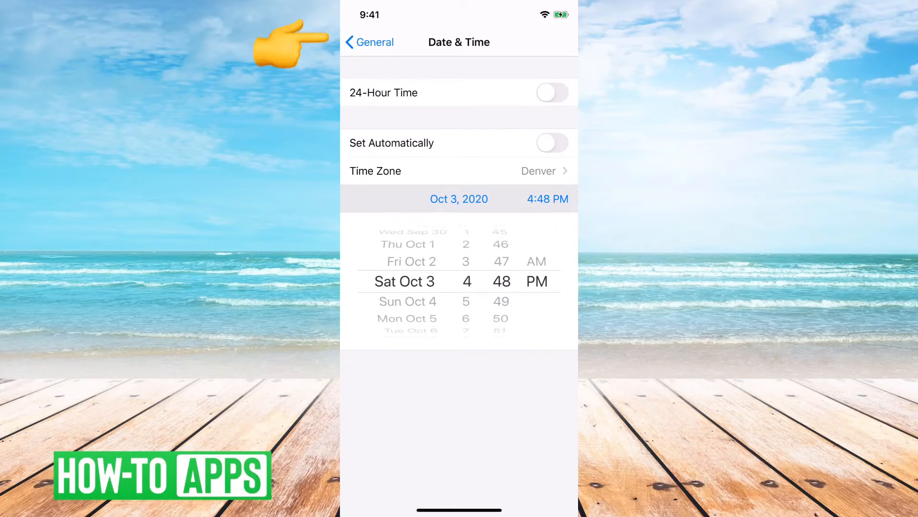
left_click(369, 42)
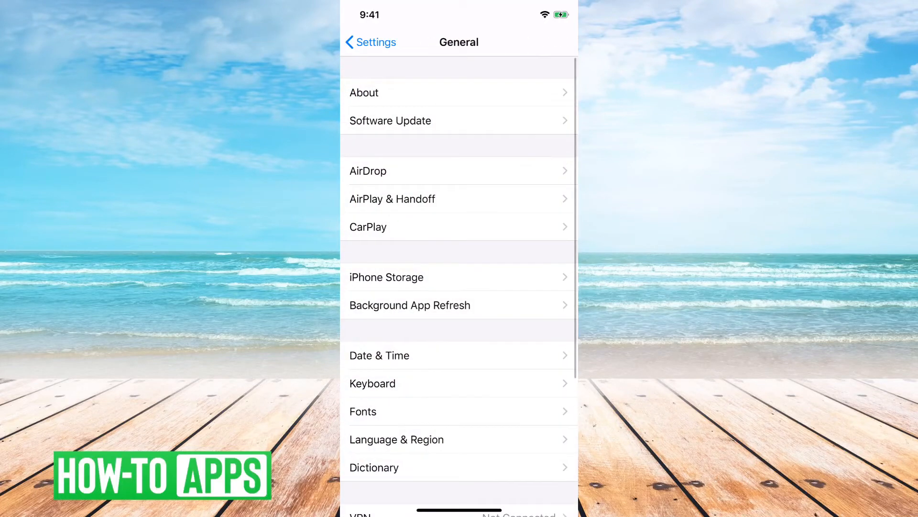
Change the manual date and time to Oct 6, 2020, 12:49 PM
left_click(379, 355)
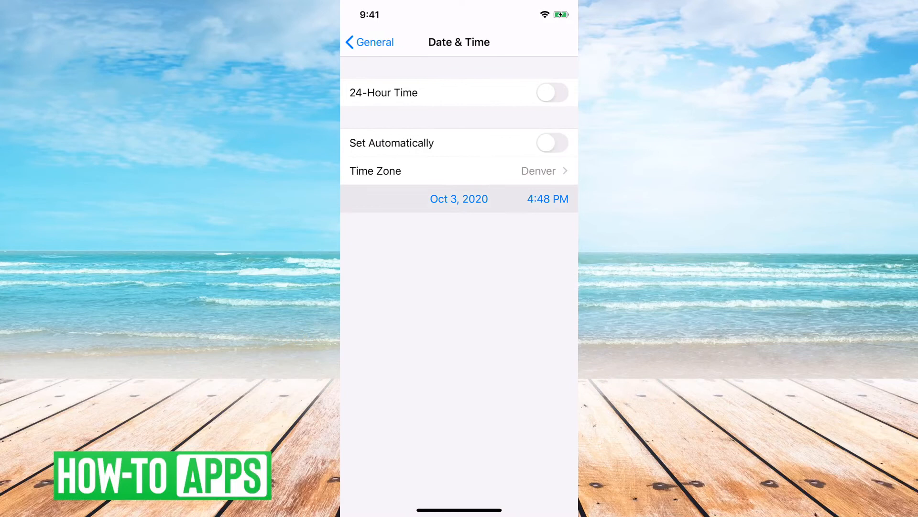
left_click(459, 199)
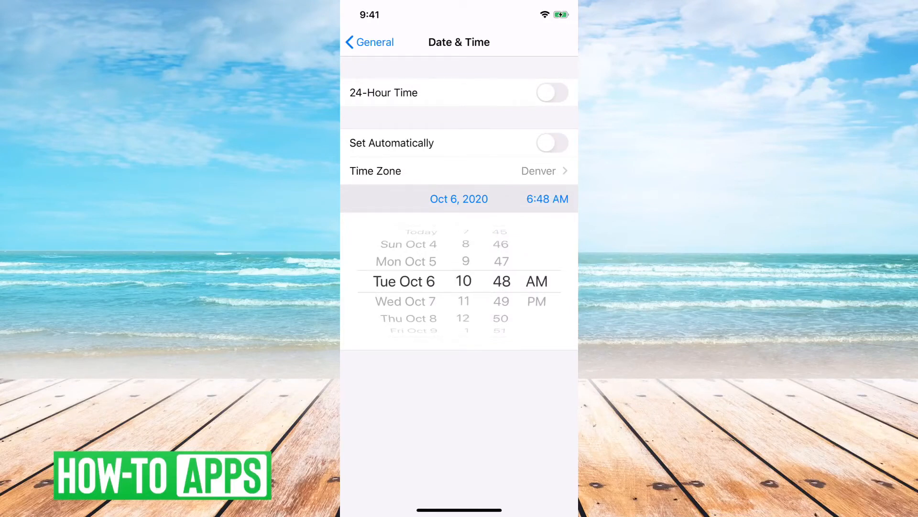
left_click(370, 42)
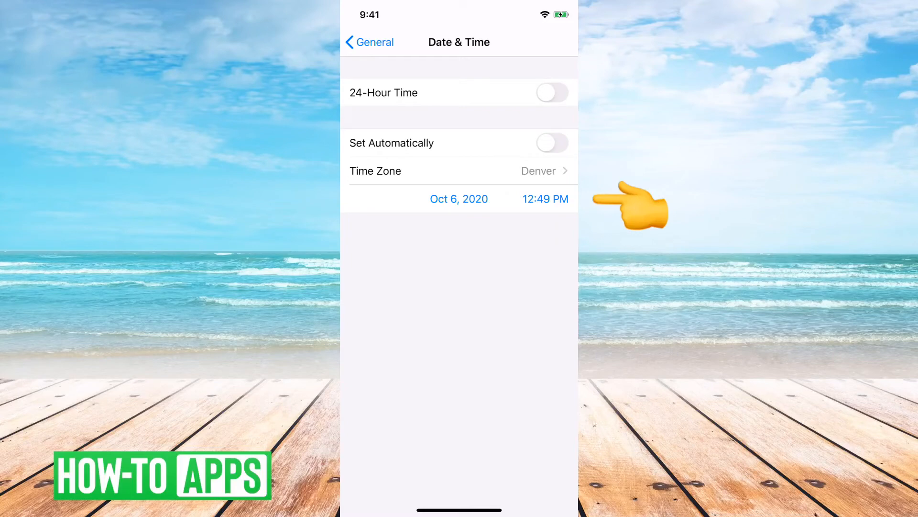
Reopen Date & Time and switch Set Automatically back on
left_click(370, 41)
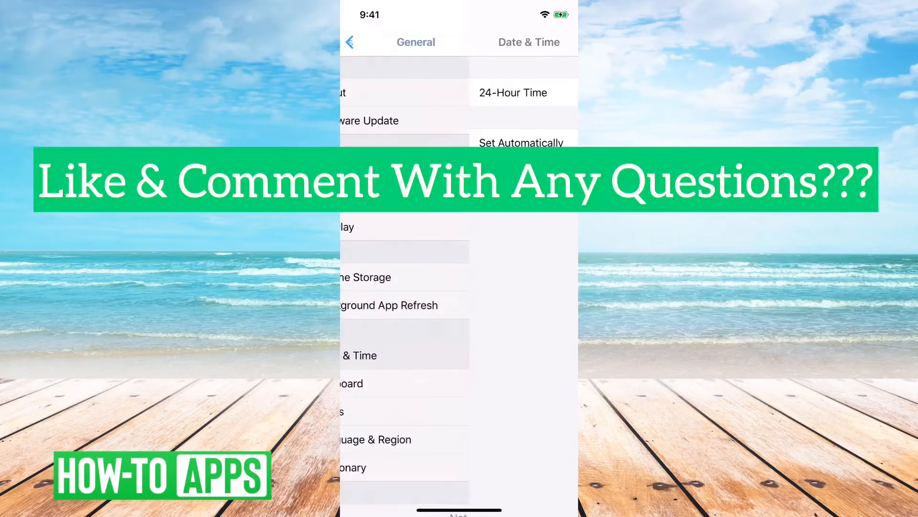
left_click(349, 42)
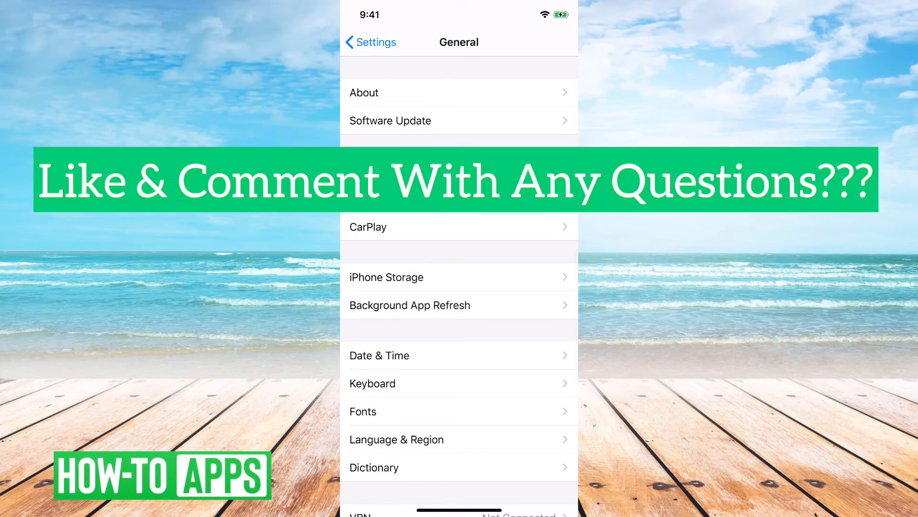
left_click(379, 355)
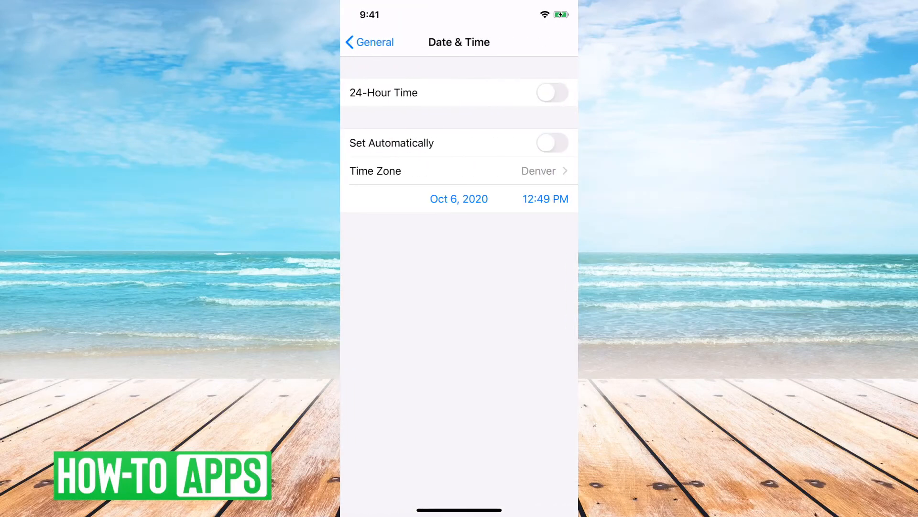
left_click(551, 143)
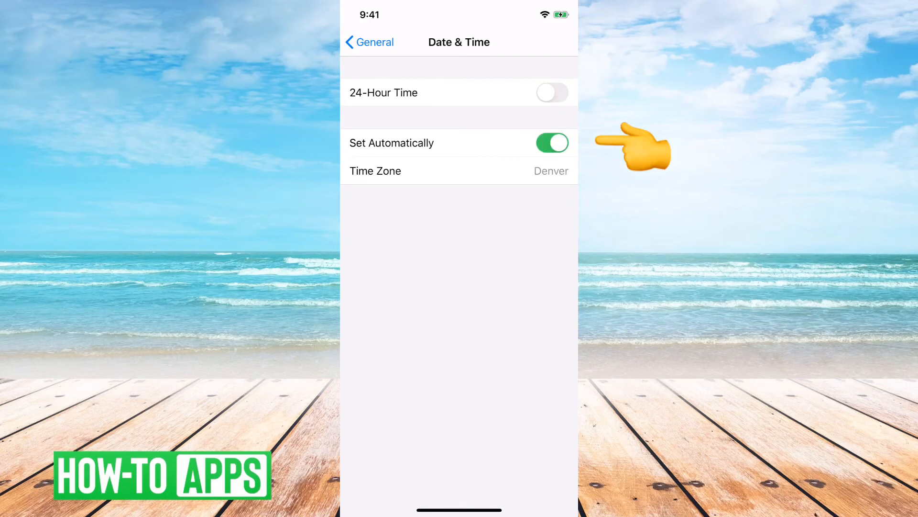